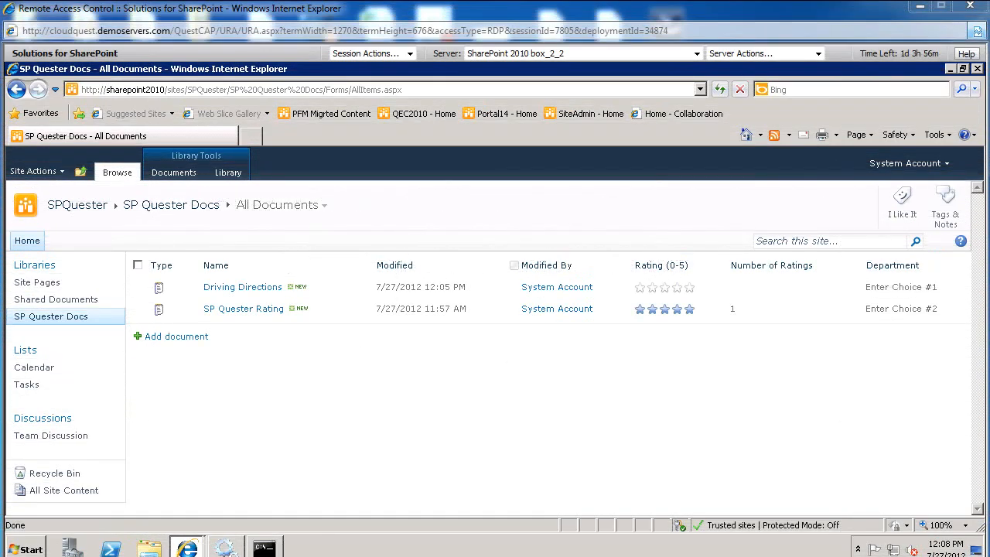
mouse_move(326, 260)
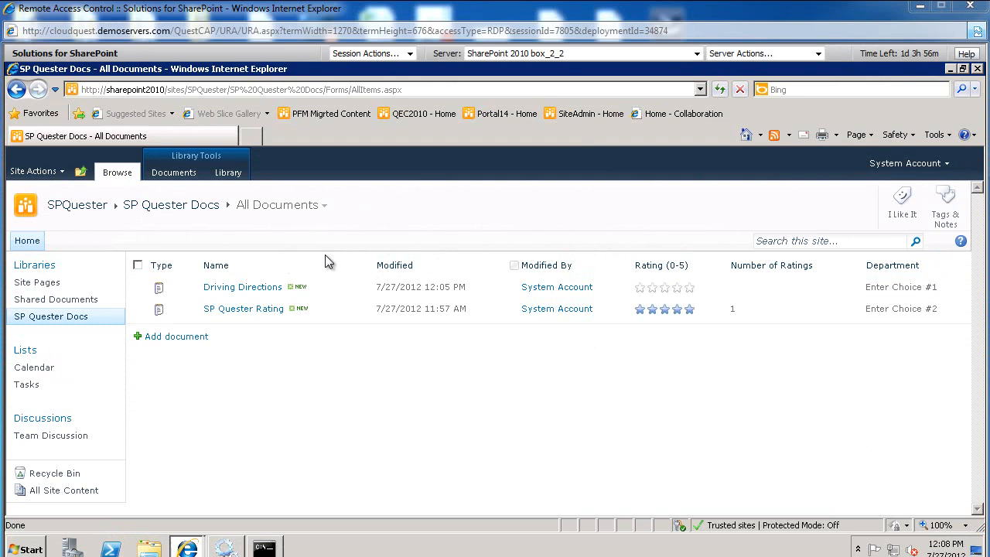
Step: Show the Library ribbon for the SP Quester Docs library
click(229, 172)
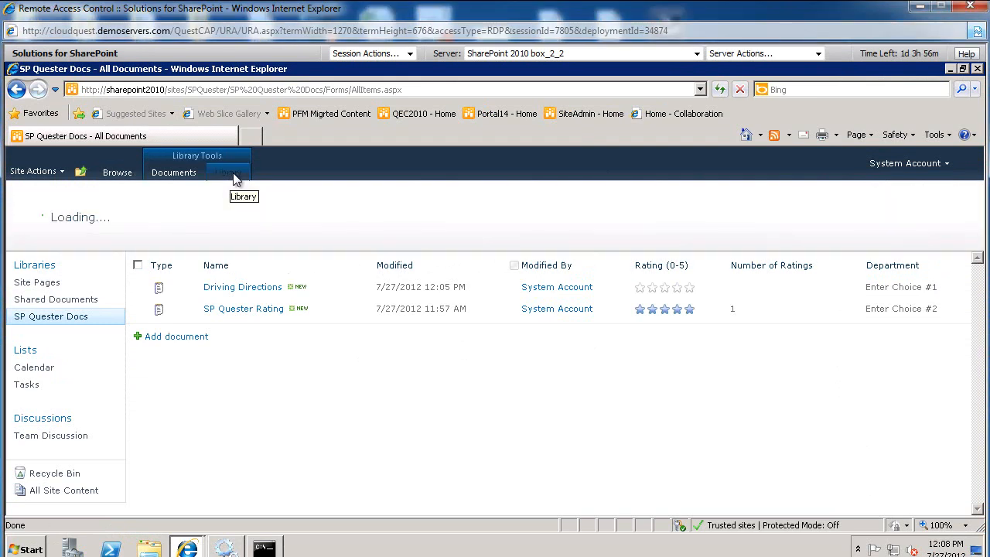
click(227, 172)
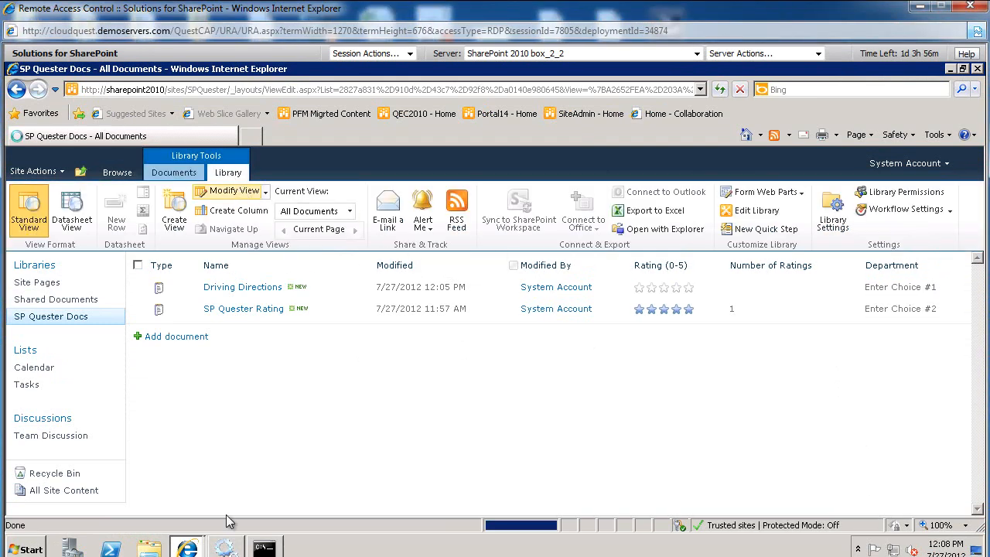
Step: Modify the All Documents view to allow inline editing and save it
click(229, 192)
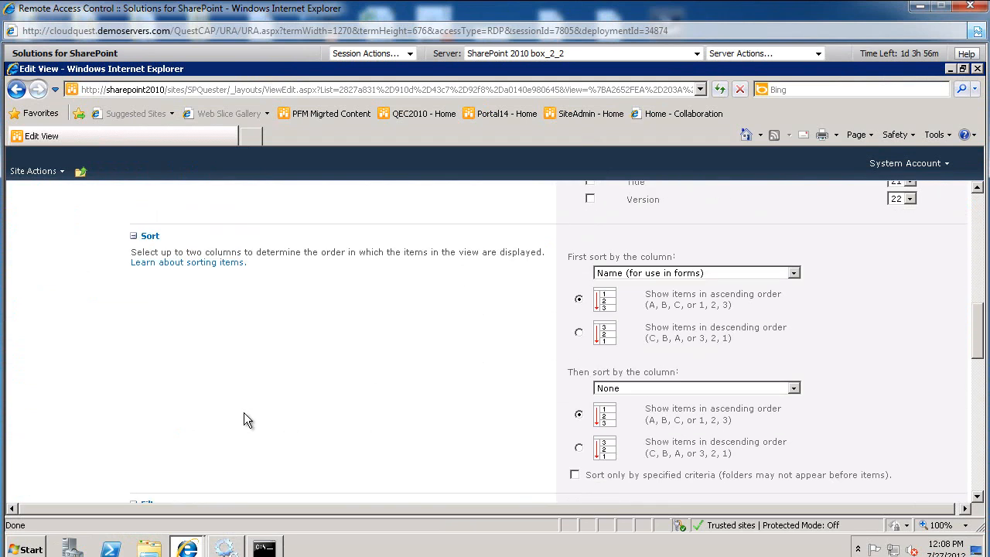
scroll(down, 3)
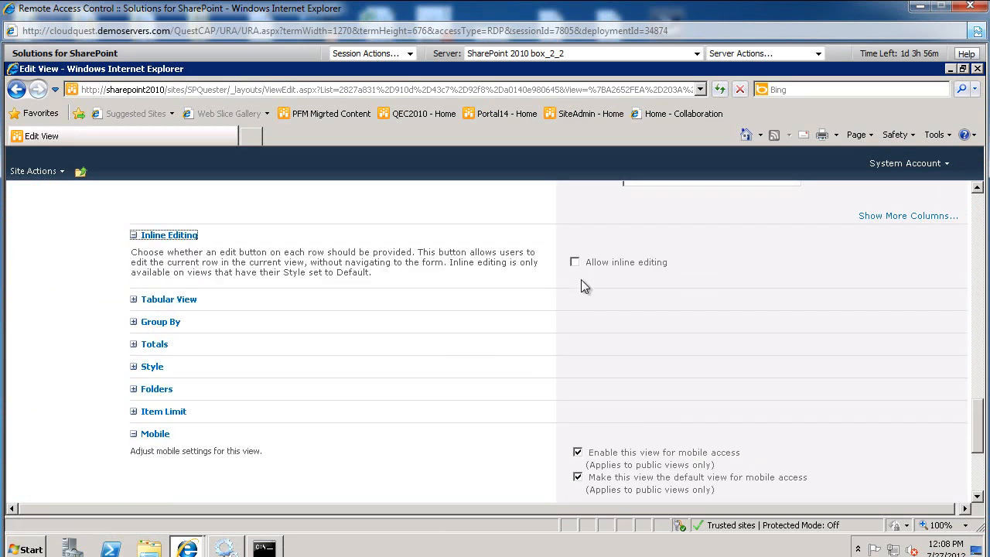
click(576, 263)
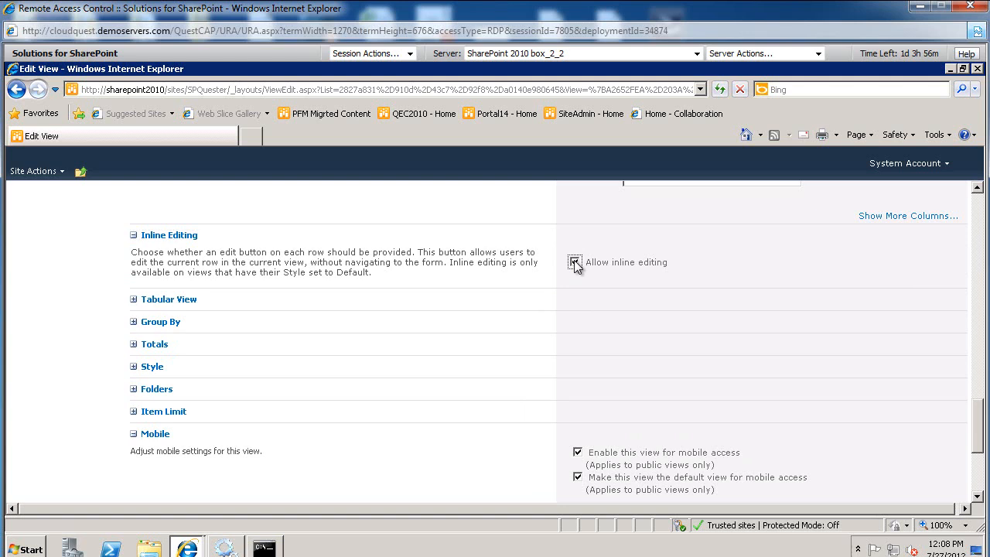
scroll(down, 3)
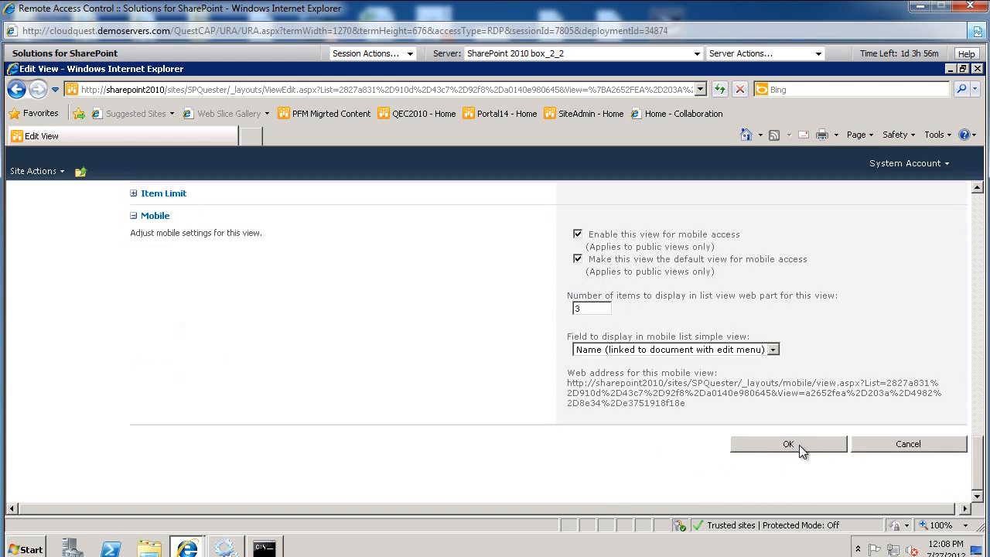
click(789, 444)
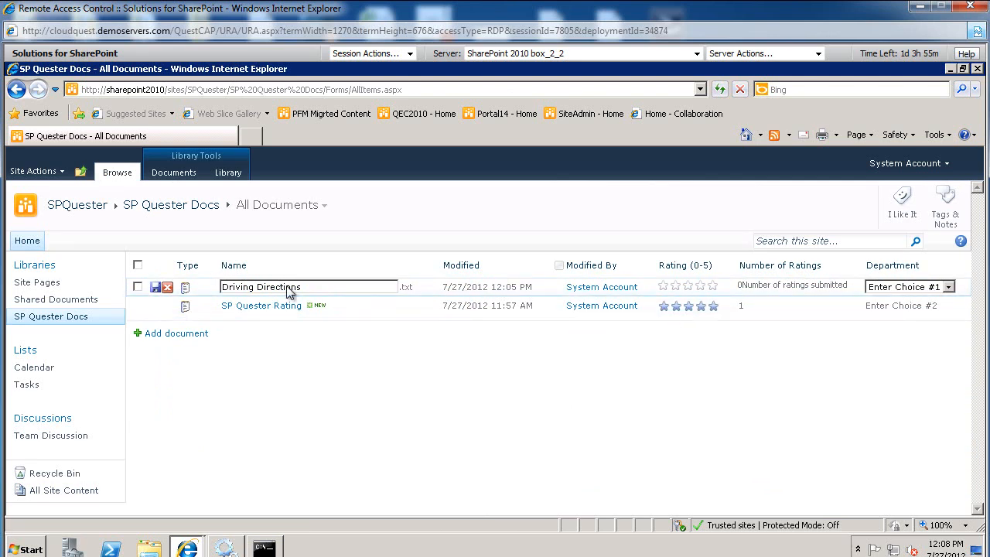
mouse_move(808, 294)
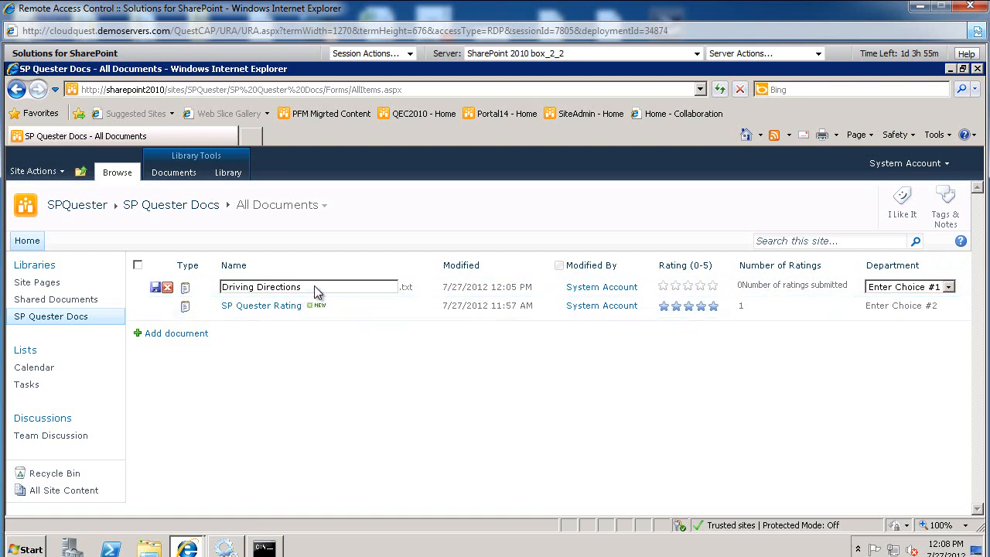
Step: Rename the document to 'Driving Direction' and set its Department to Enter Choice #2
click(173, 172)
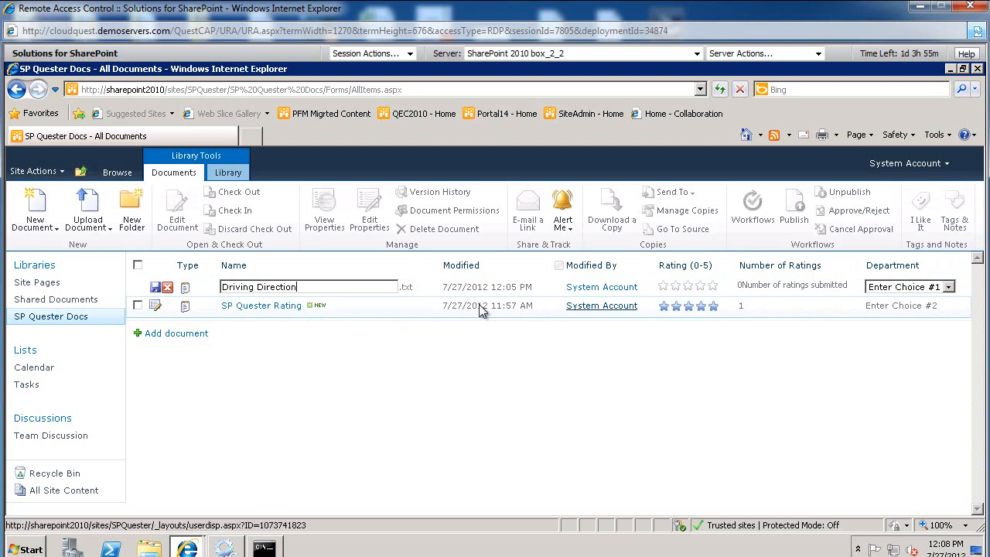
click(958, 286)
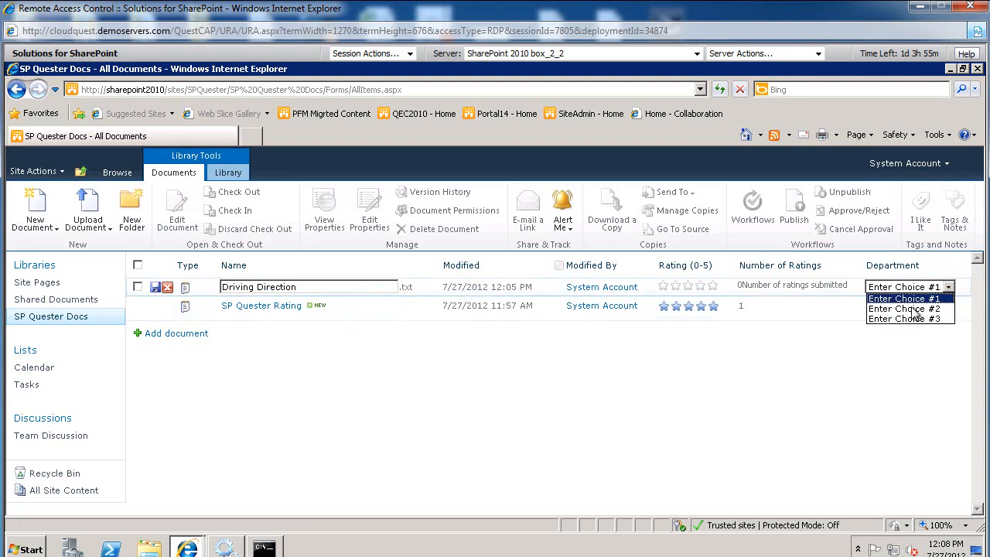
click(900, 310)
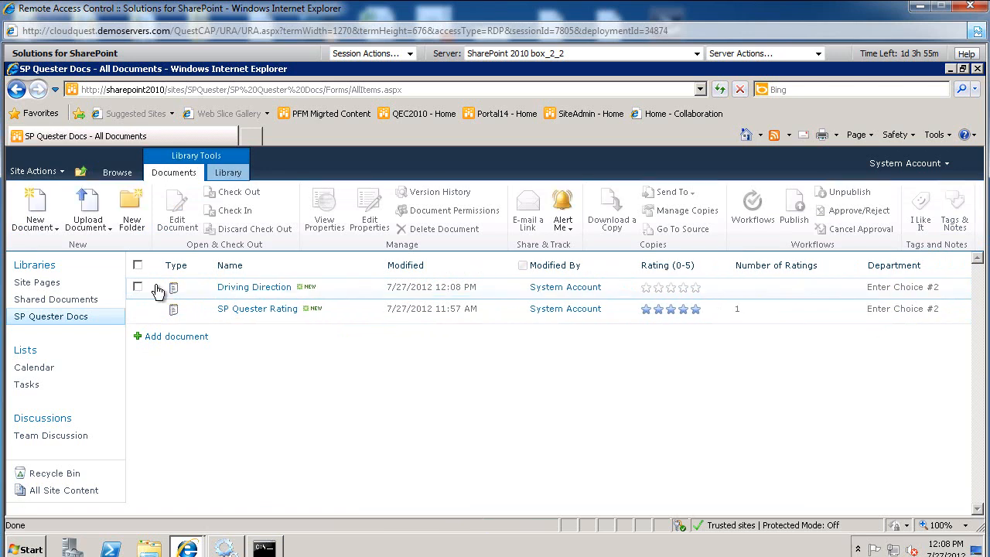
mouse_move(370, 346)
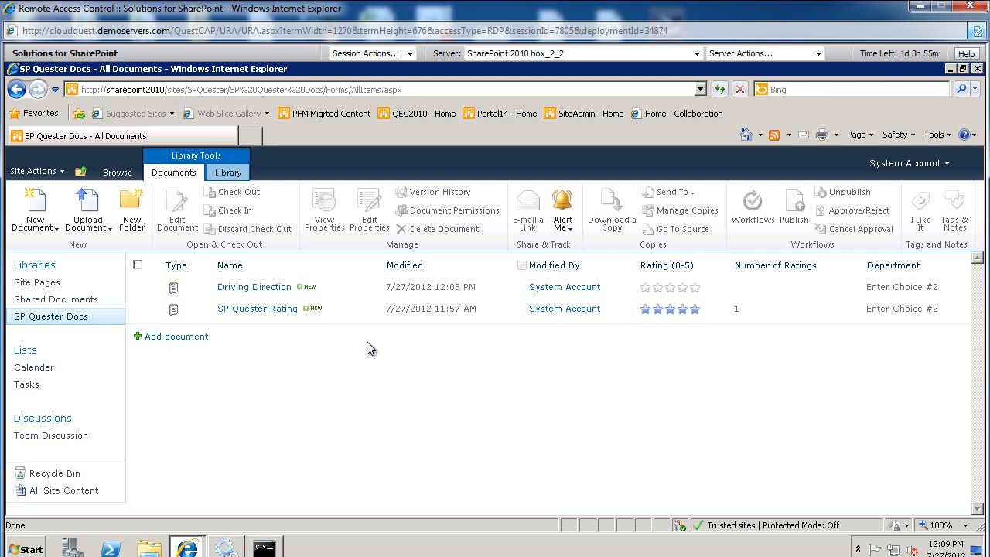